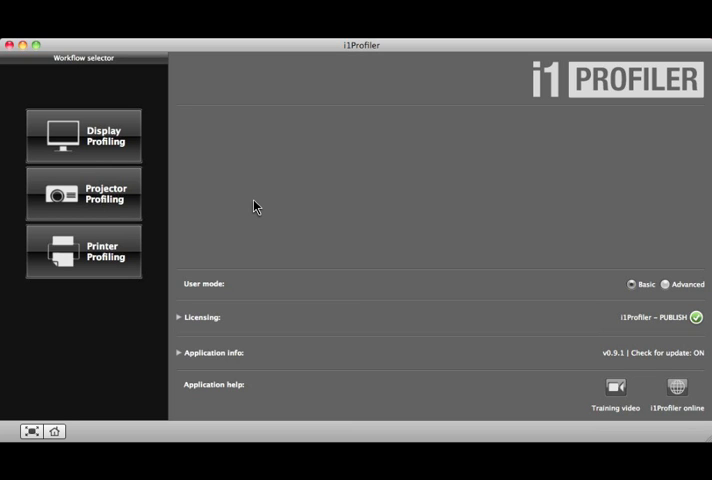
mouse_move(180, 357)
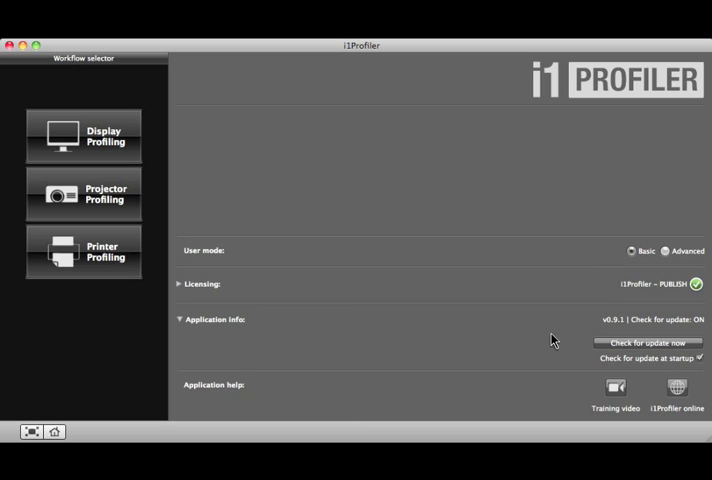
mouse_move(628, 335)
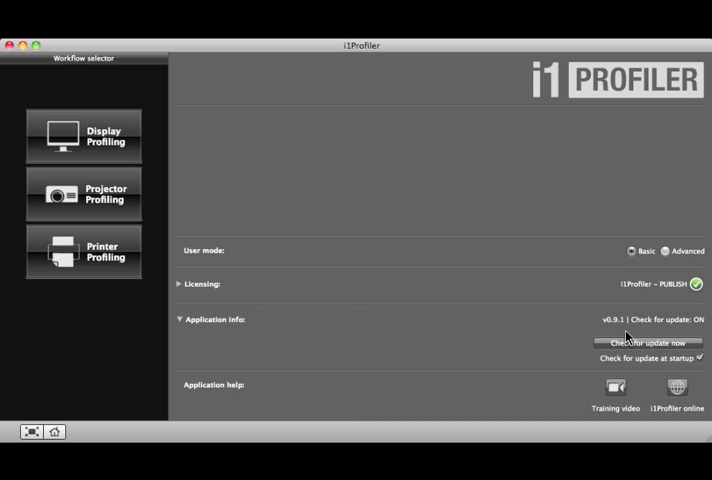
mouse_move(627, 357)
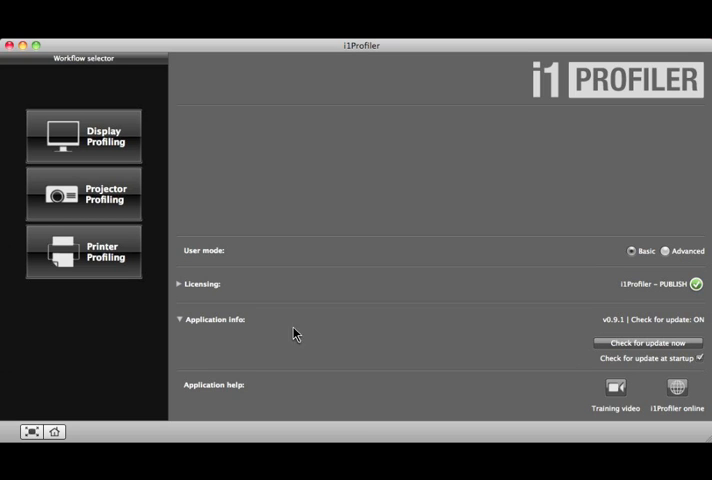
Step: View the licensing details, return to basic user mode, and start the printer profiling workflow
click(180, 319)
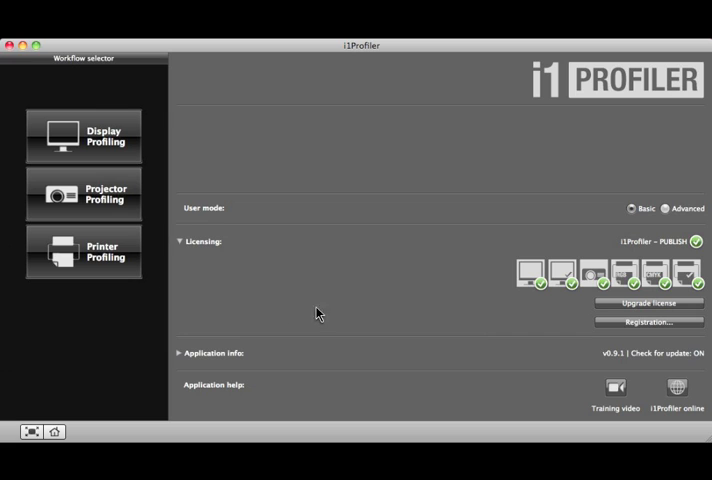
mouse_move(588, 300)
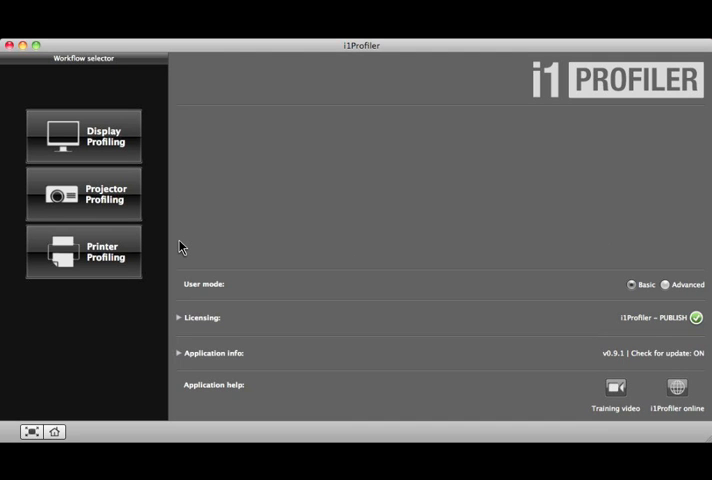
mouse_move(530, 281)
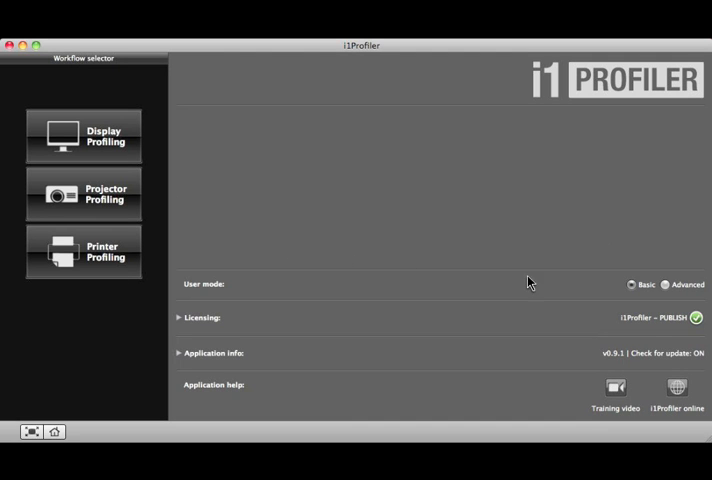
mouse_move(653, 297)
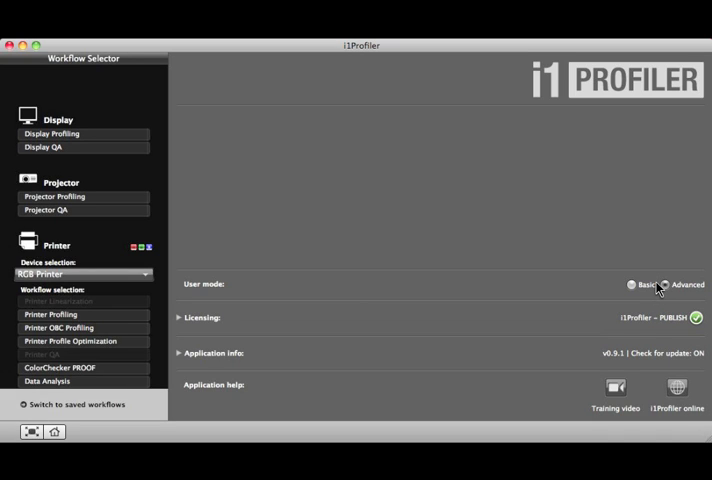
click(631, 285)
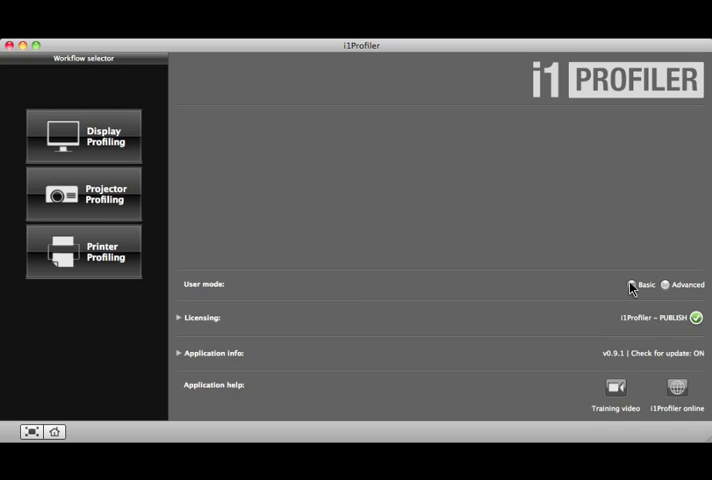
mouse_move(470, 282)
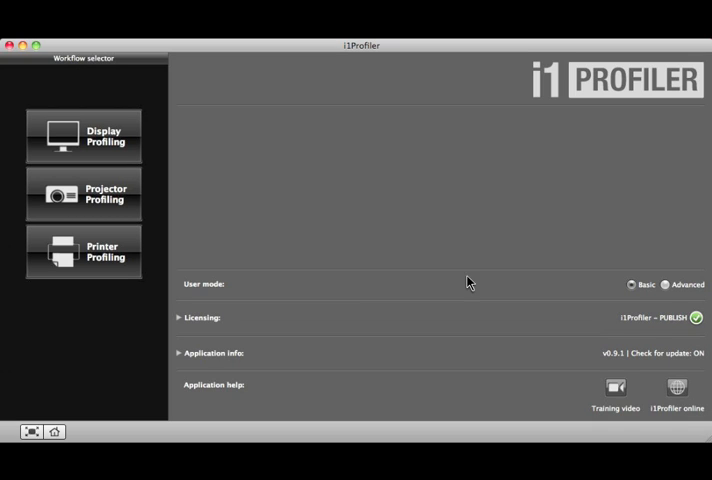
mouse_move(85, 267)
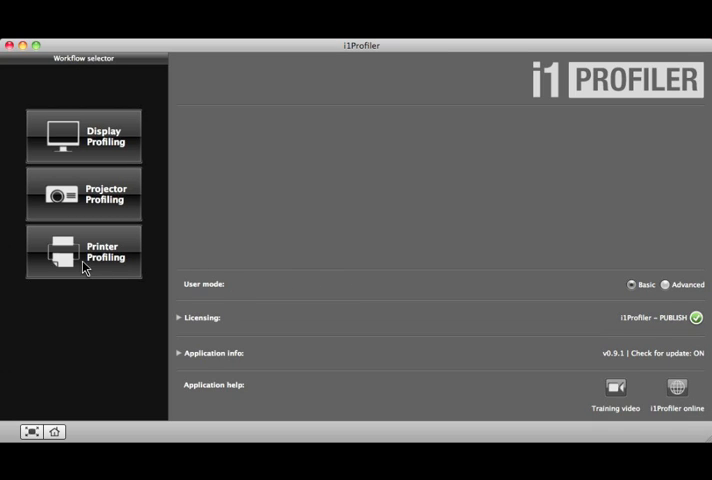
click(83, 251)
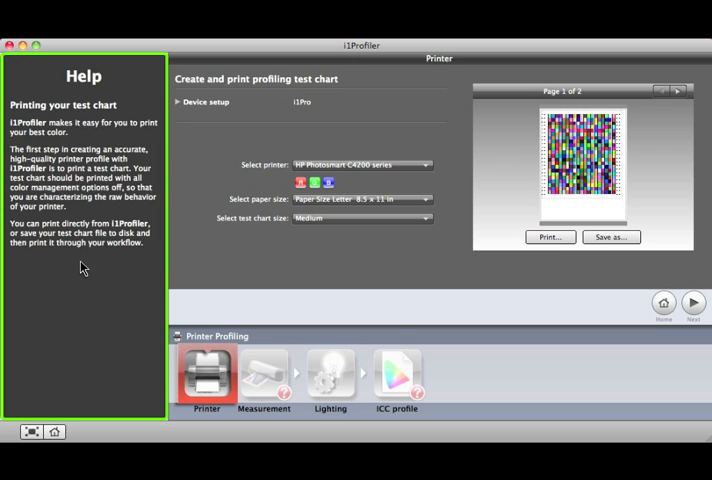
mouse_move(202, 330)
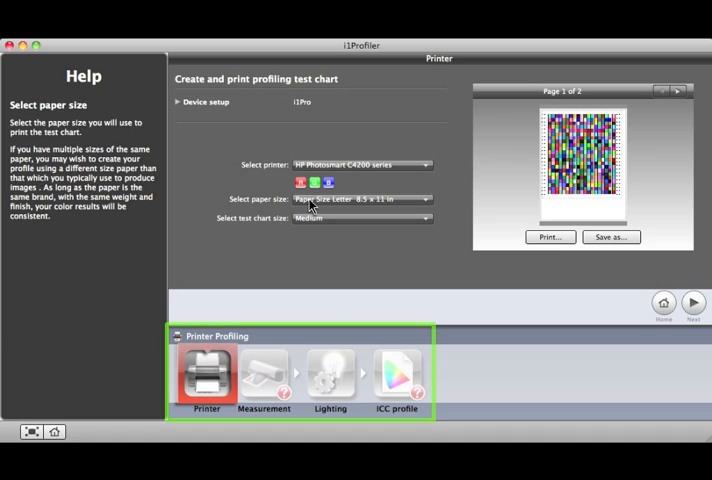
mouse_move(678, 306)
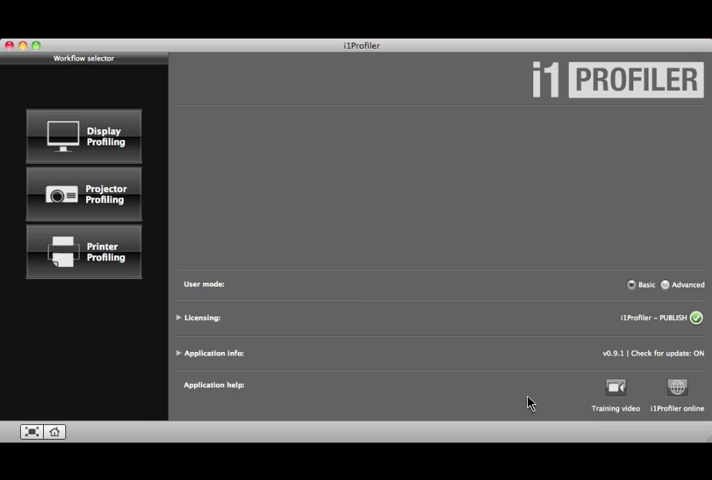
mouse_move(616, 392)
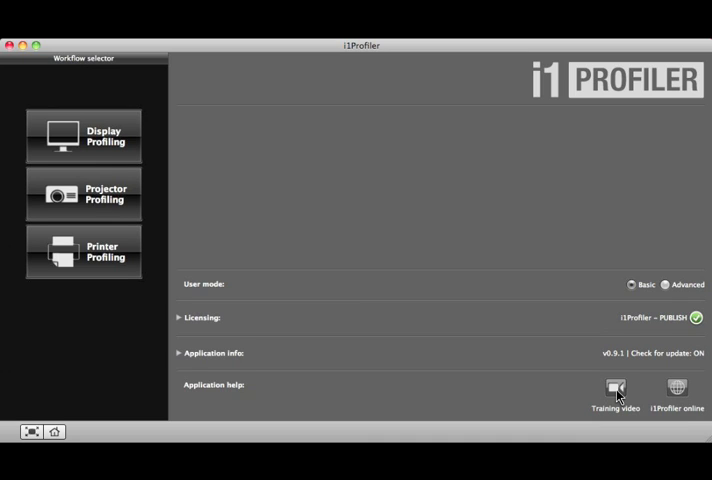
mouse_move(666, 285)
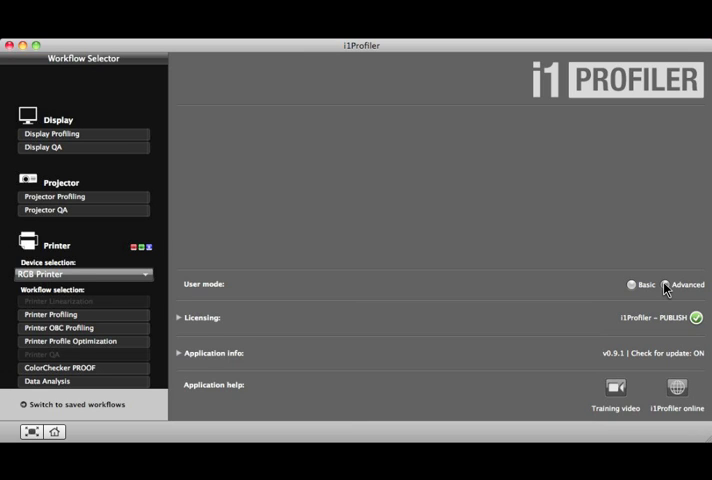
mouse_move(197, 263)
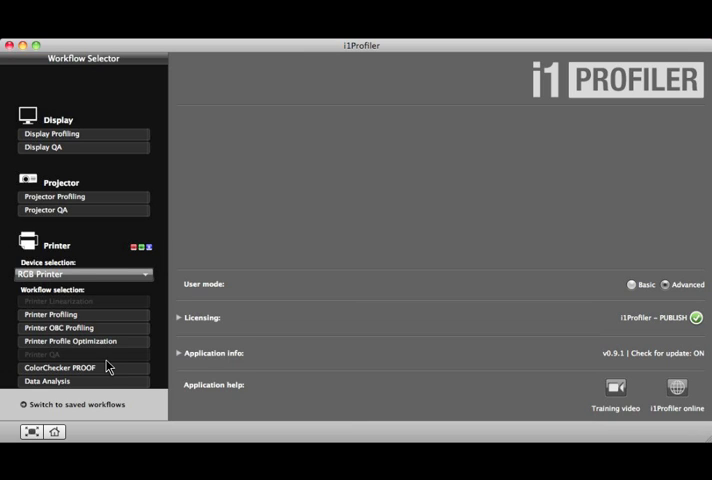
Step: Show the saved workflows list, then return to the preset workflows list
click(75, 404)
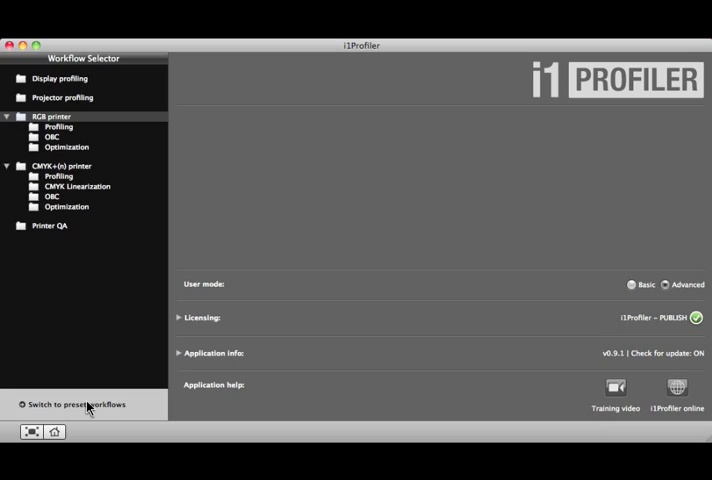
click(75, 404)
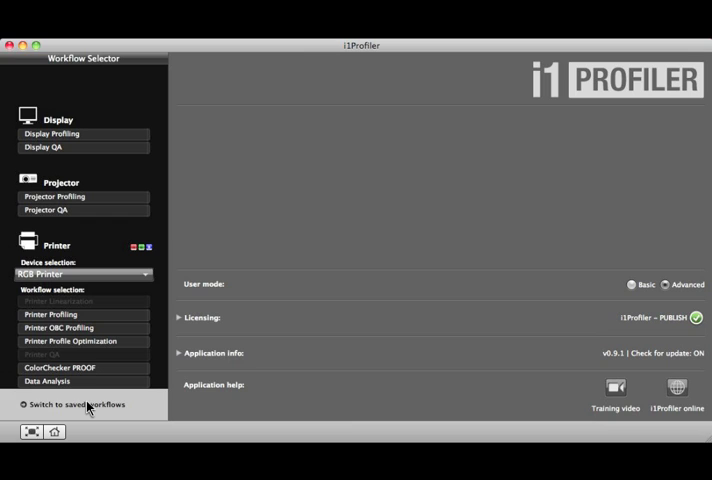
mouse_move(88, 307)
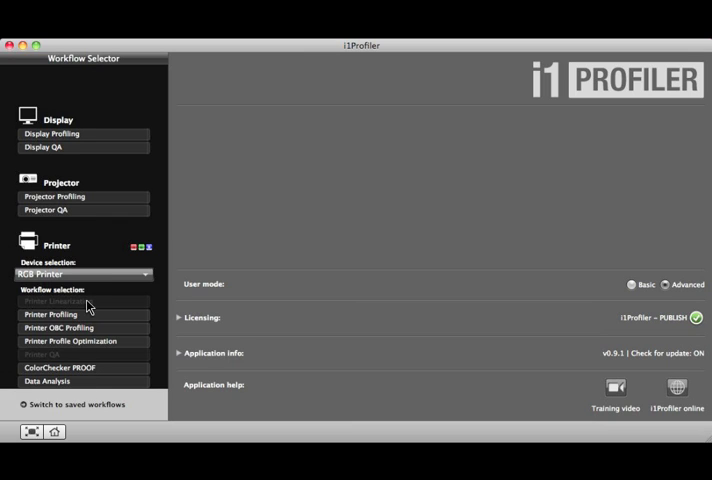
click(83, 273)
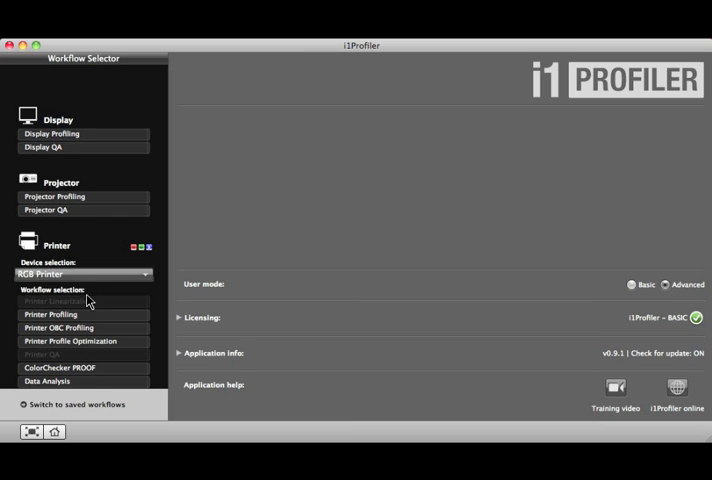
Step: In the RGB printer workflow, review the Test Chart, Measurement, Profile Settings and ICC Profile steps, then return to Patch Set
click(51, 314)
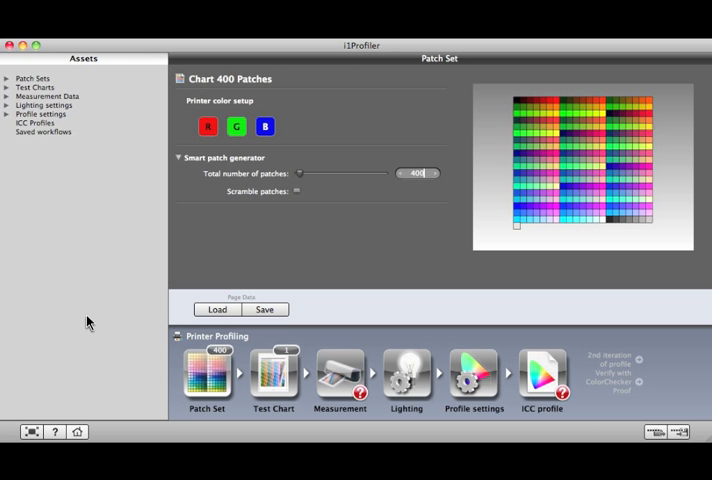
mouse_move(261, 371)
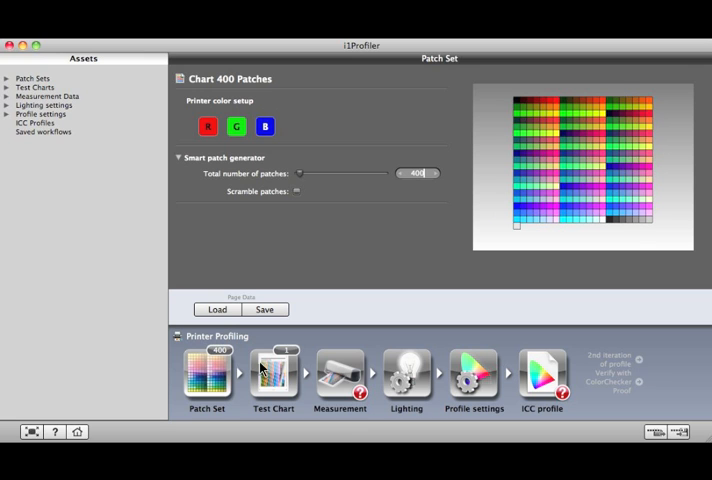
click(273, 373)
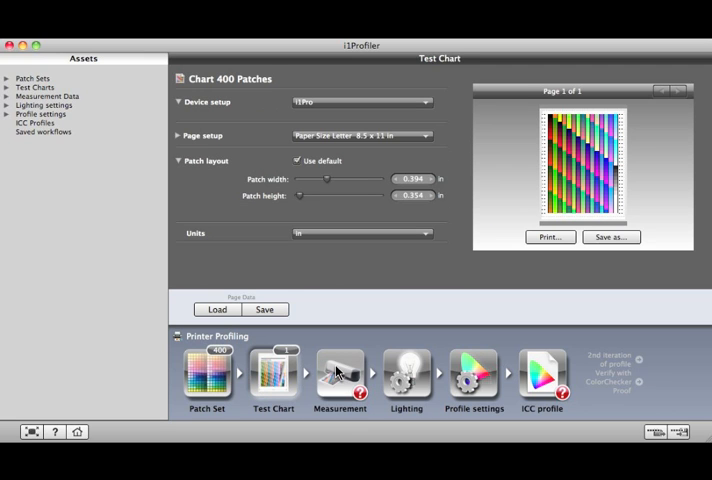
click(340, 373)
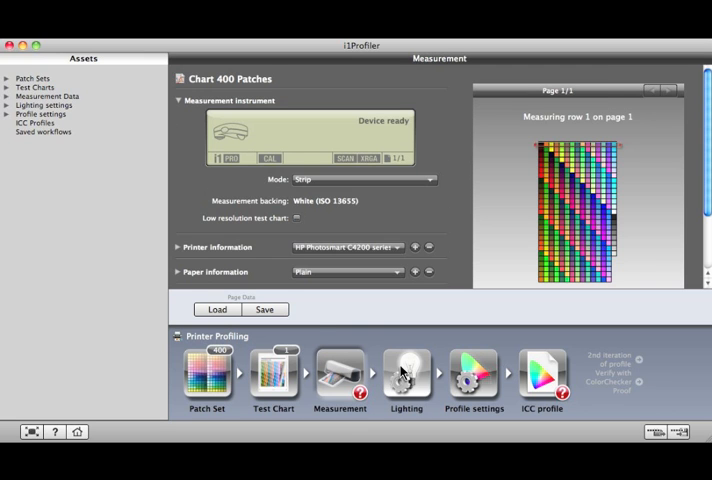
click(474, 372)
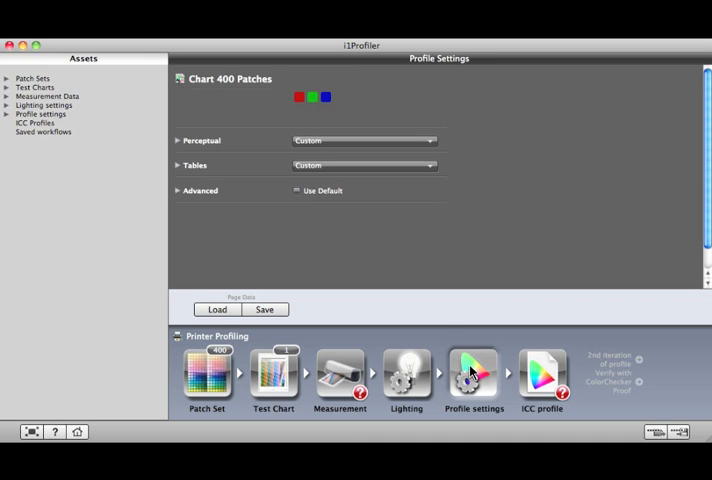
click(541, 373)
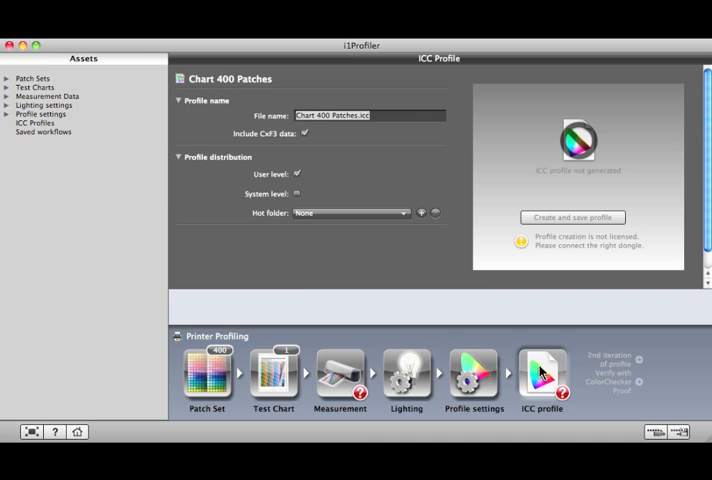
click(206, 373)
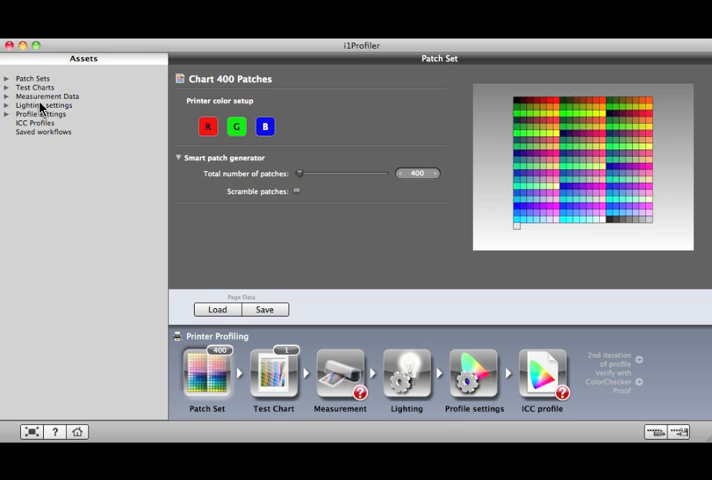
Step: Expand the Patch Sets and Measurement Data asset groups, then cancel the Save dialog
click(7, 78)
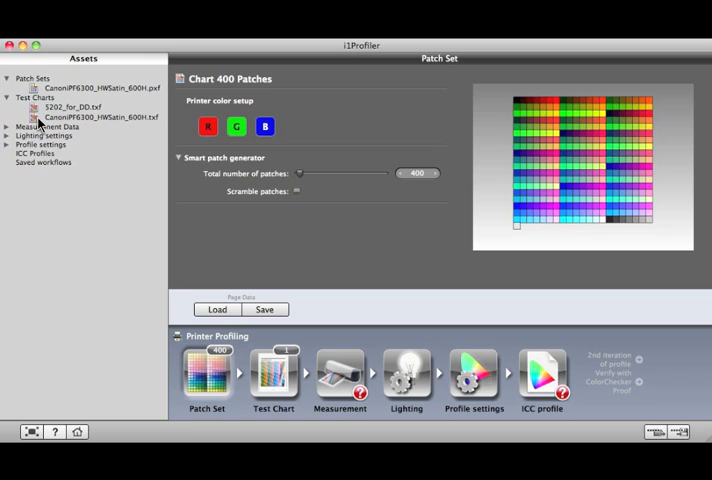
click(8, 135)
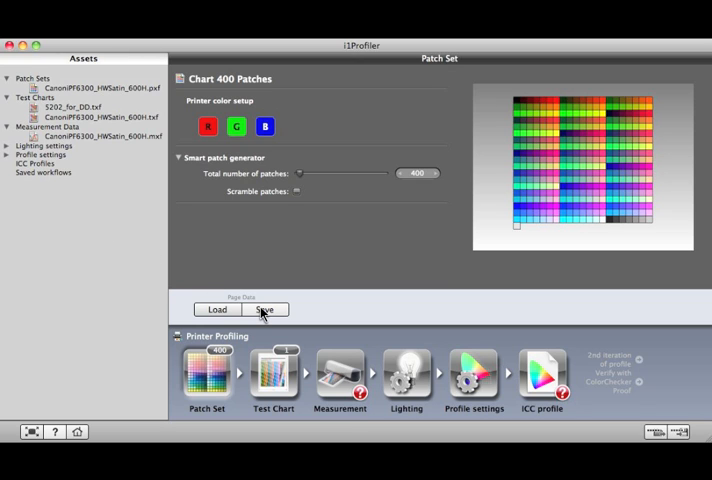
click(265, 309)
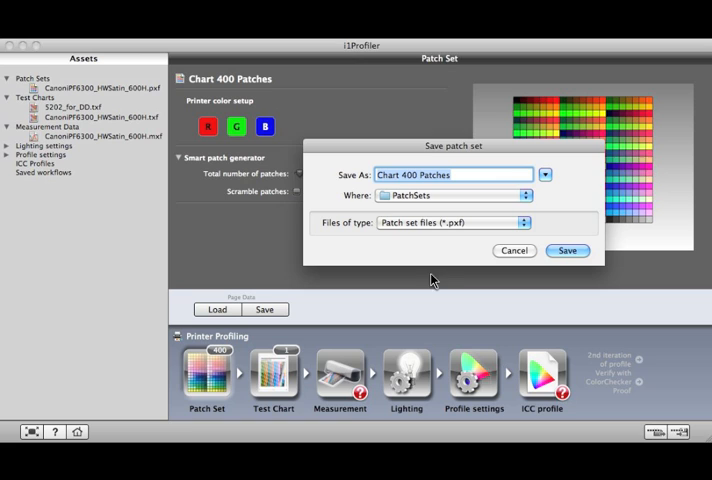
click(567, 250)
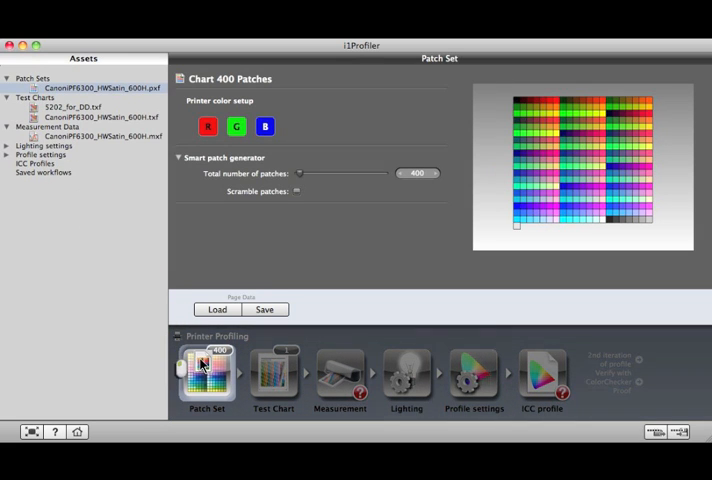
Step: Load the Canon iPF6300 patch set and test chart from Assets into the workflow
click(98, 117)
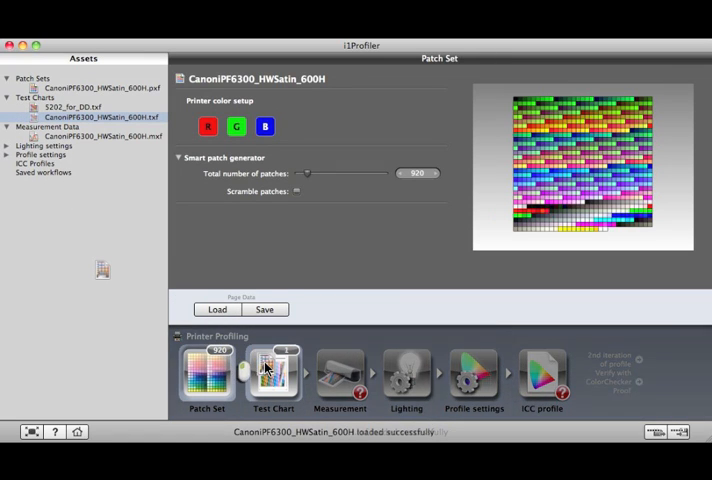
click(100, 135)
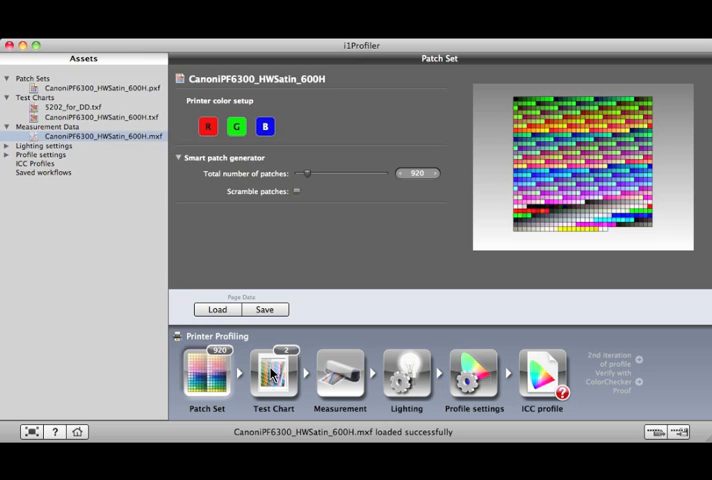
mouse_move(209, 373)
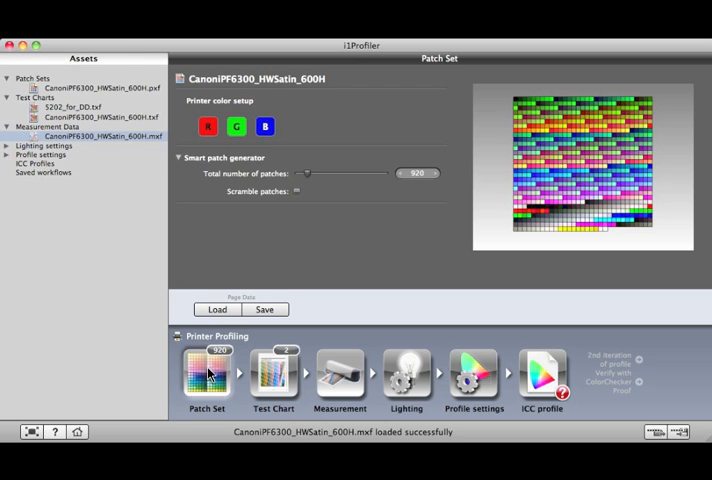
mouse_move(40, 143)
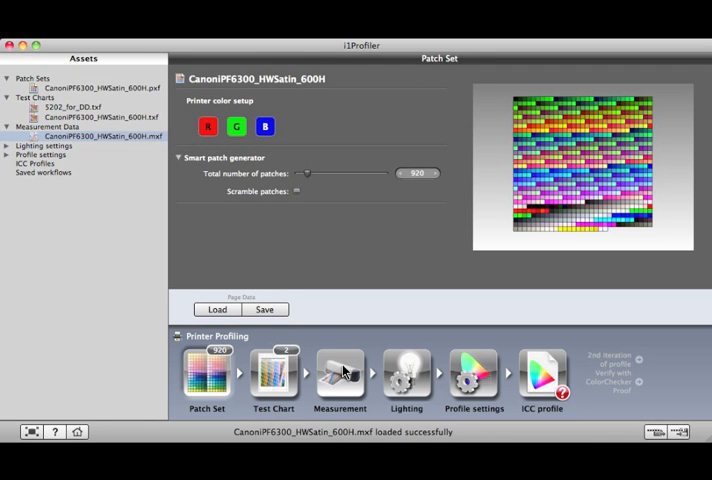
mouse_move(218, 371)
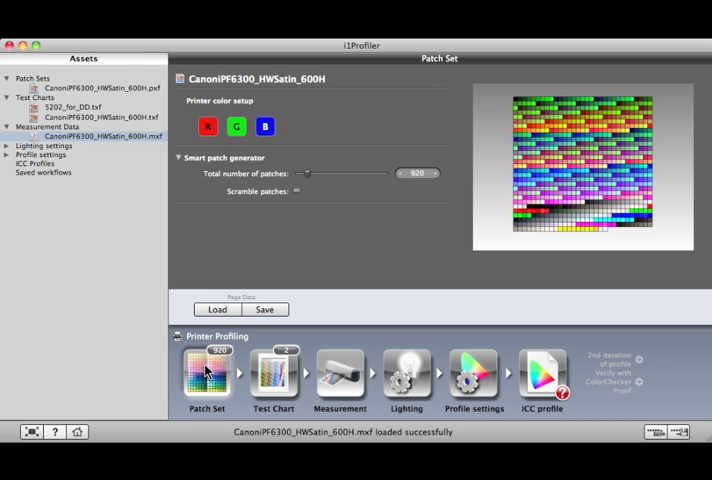
mouse_move(240, 370)
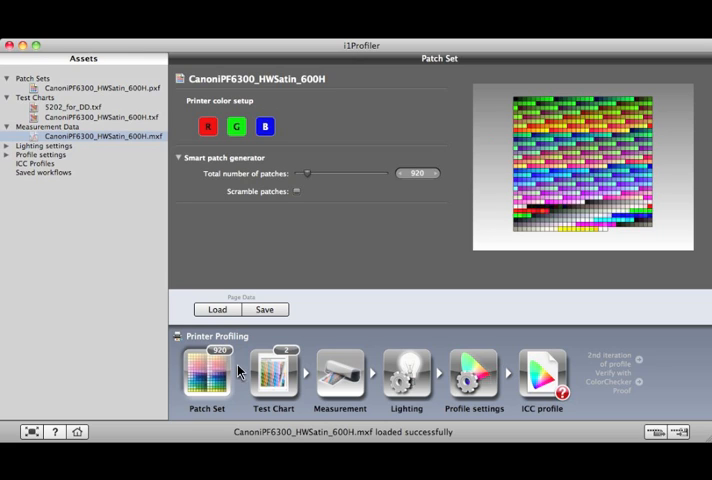
mouse_move(275, 372)
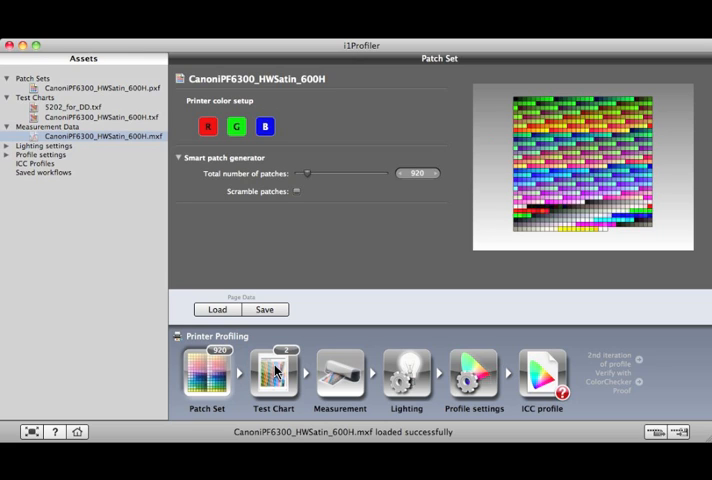
Step: Expand Lighting settings to reveal the CanoniPF6300_HWSatin_600H lighting file
click(10, 145)
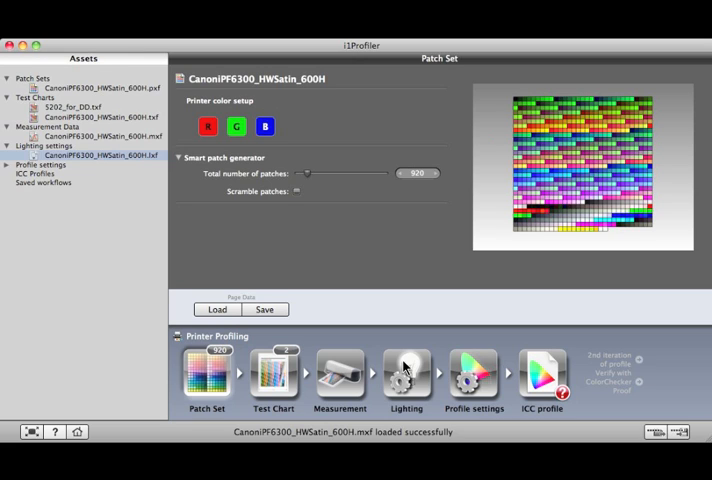
mouse_move(403, 368)
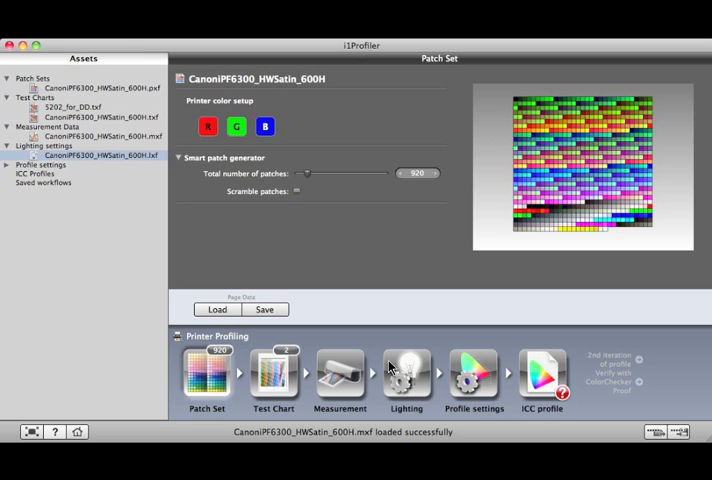
mouse_move(197, 369)
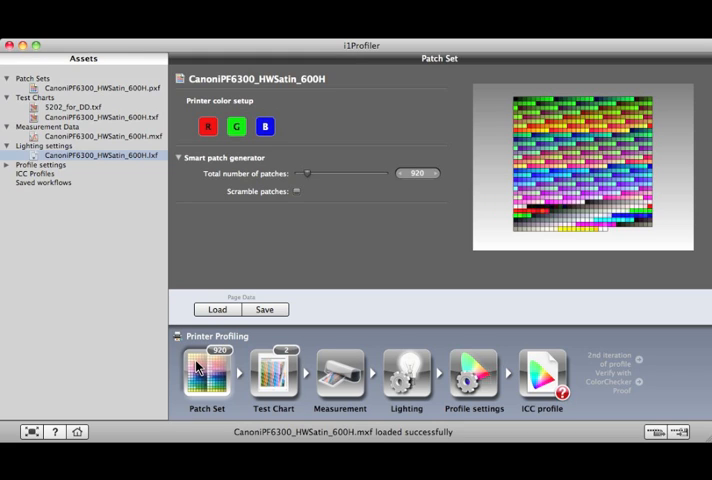
mouse_move(500, 374)
text(MyCustom)
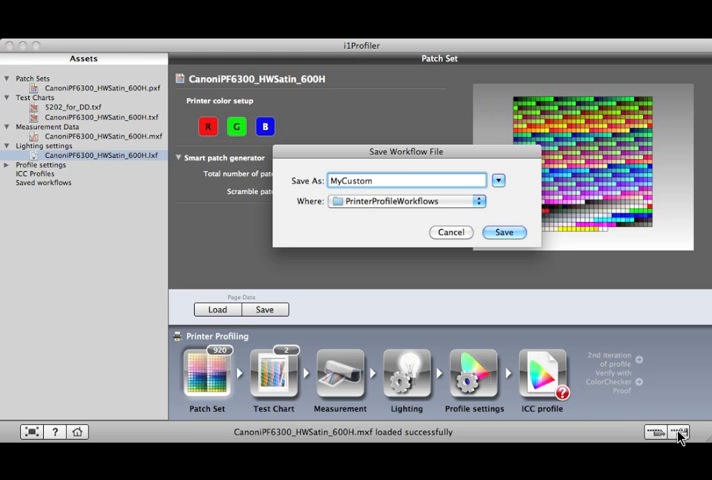
Step: Save the workflow under the name MyCustomWorkflow
text(Workflow)
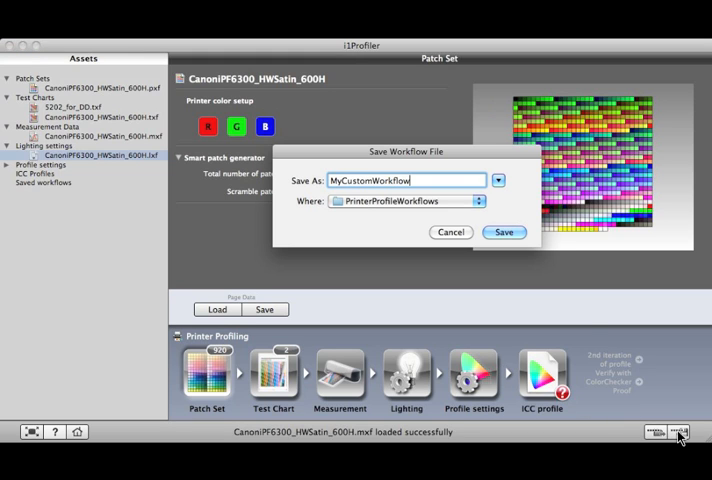
click(504, 232)
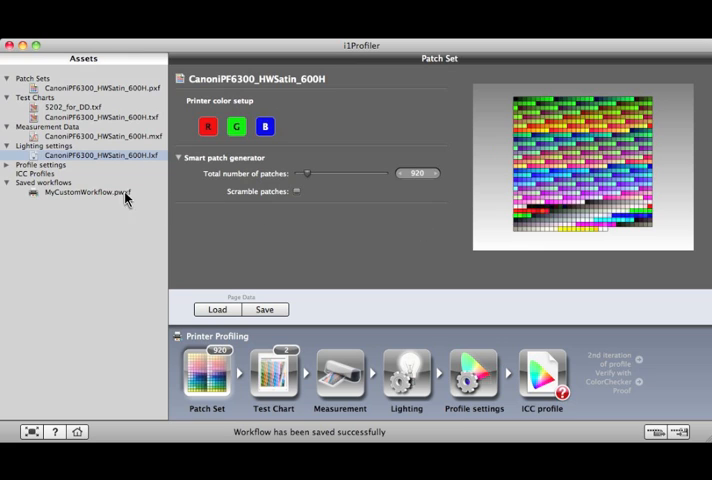
mouse_move(118, 200)
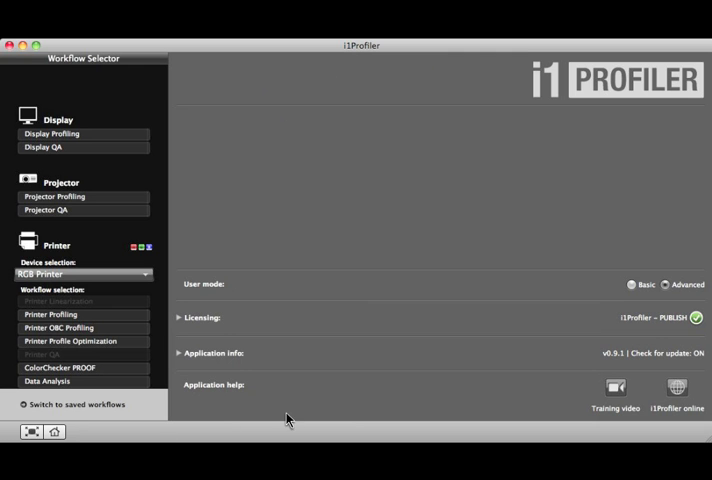
mouse_move(618, 393)
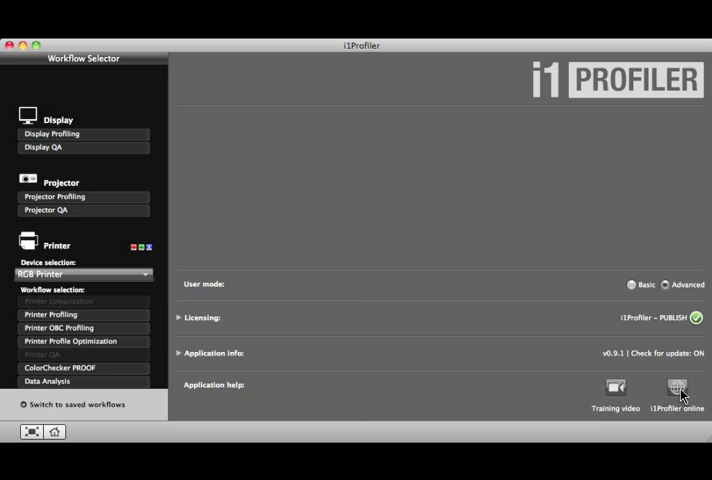
click(677, 388)
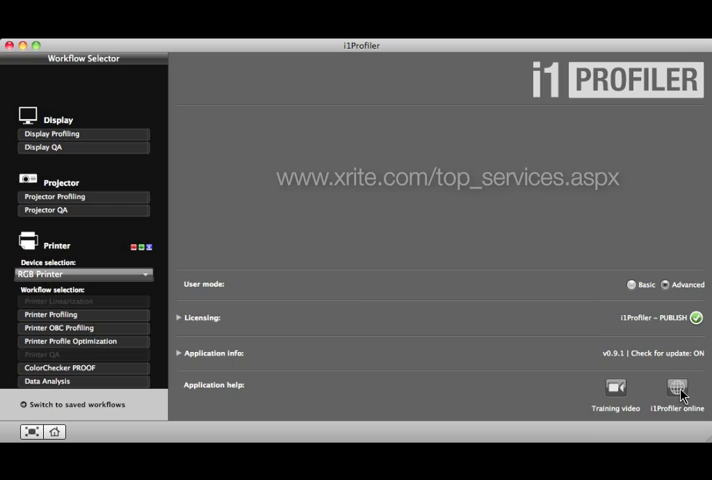